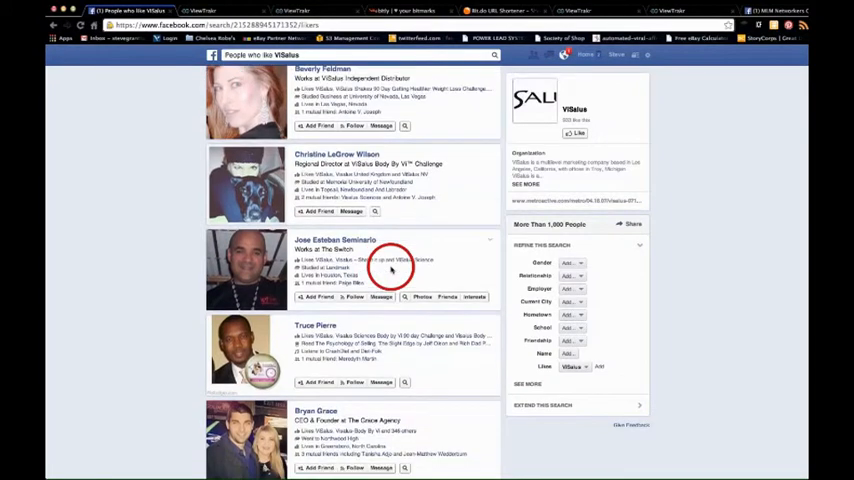
Scroll through the ViSalus likers list, then switch to the ViewTrakr Visalus 2014 video page.
scroll("down", 3)
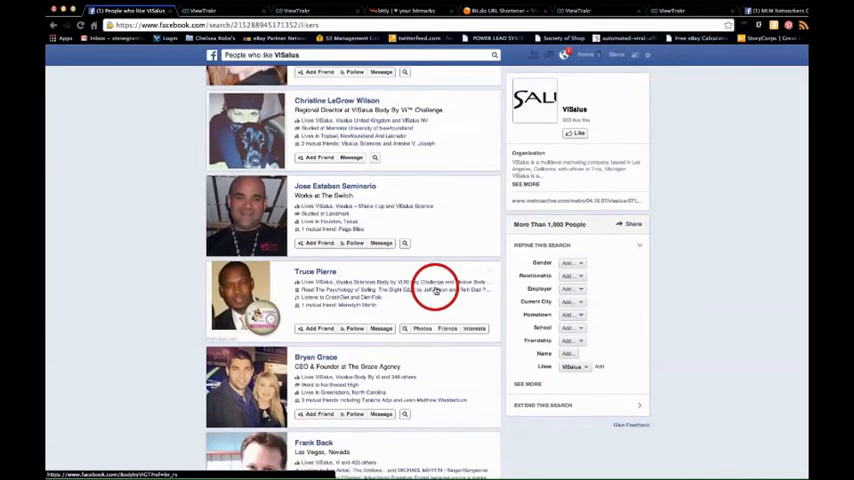
scroll("down", 3)
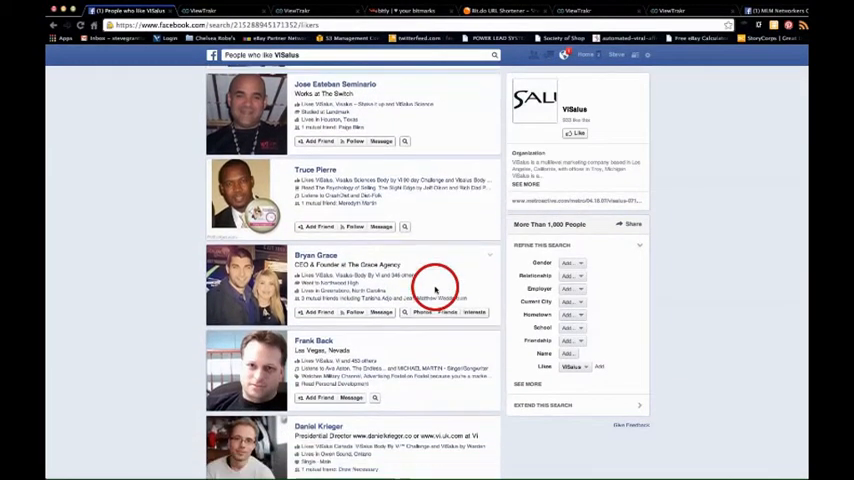
scroll("up", 3)
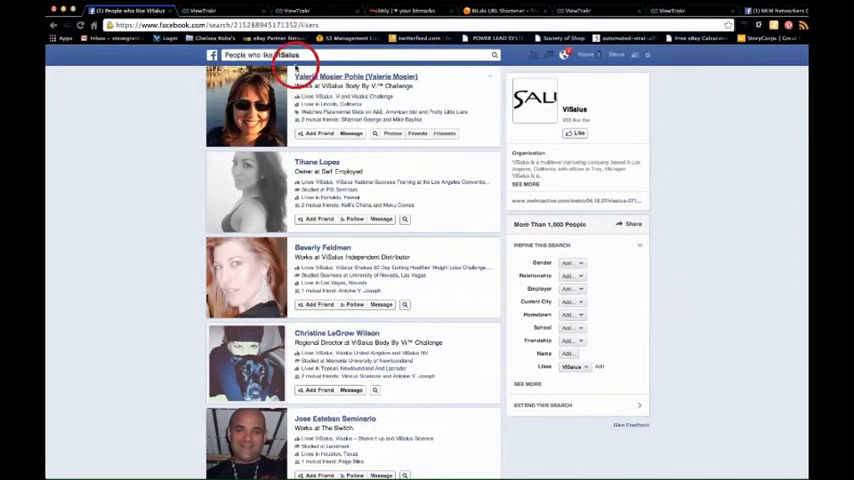
left_click(203, 11)
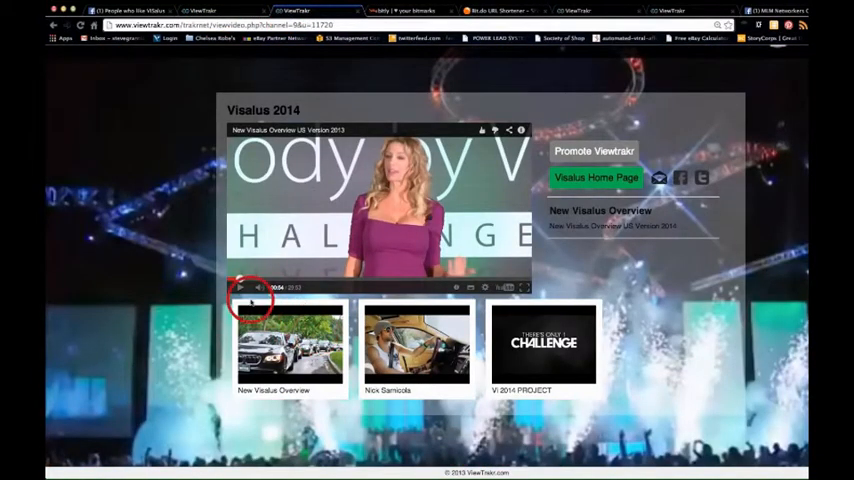
Play the New Visalus Overview video for about a minute, then return to Facebook results.
left_click(240, 288)
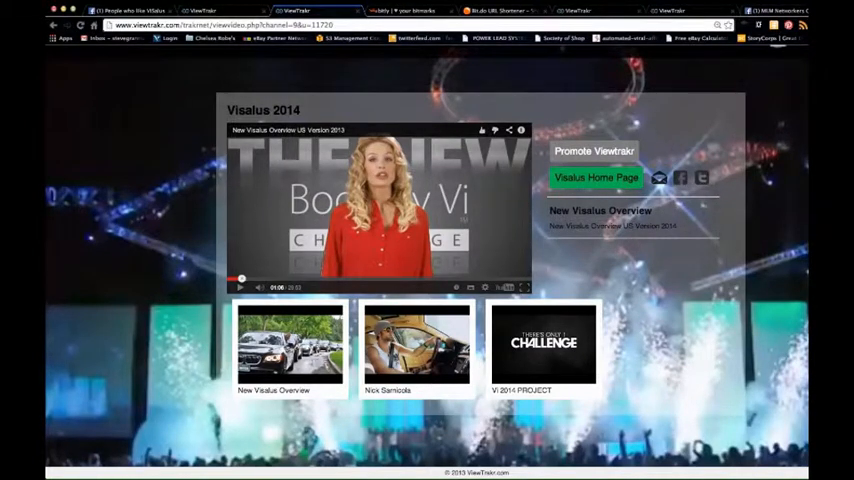
left_click(669, 293)
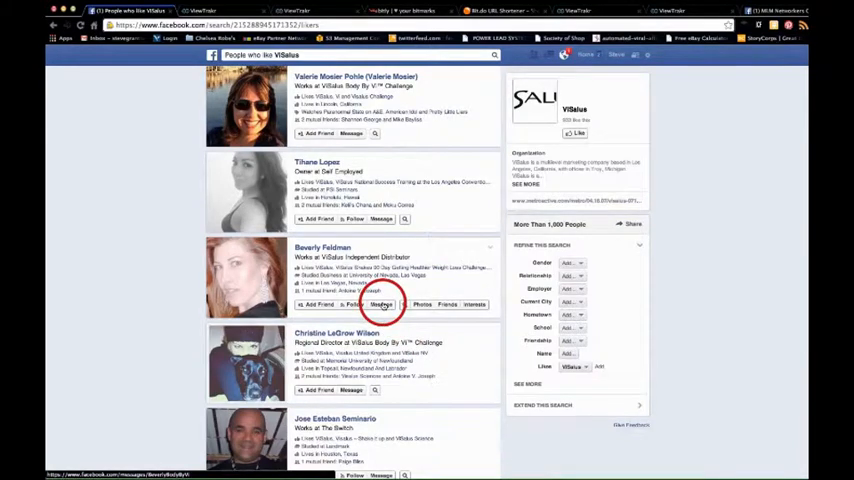
left_click(381, 305)
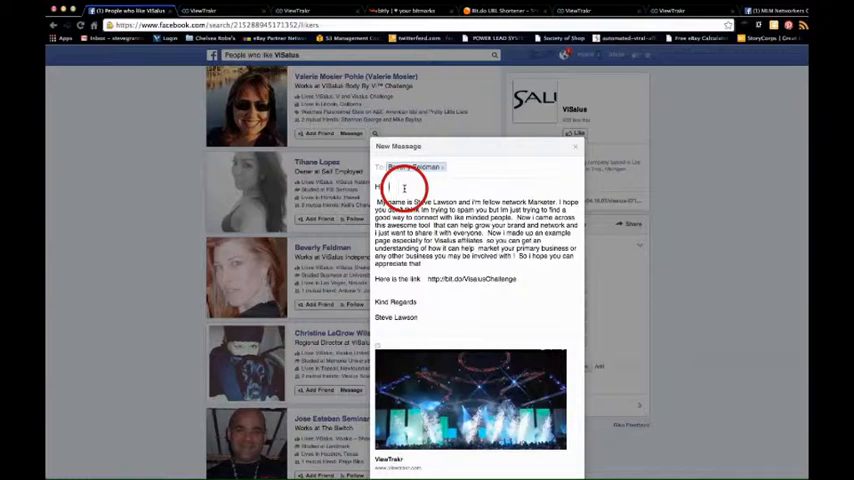
Add 'Beverl' after 'Hi' to personalise the greeting to Beverly.
type("Beverley")
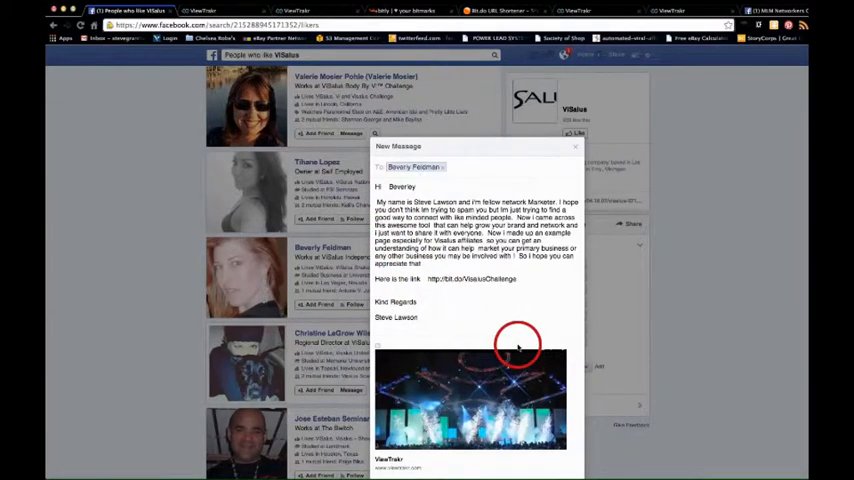
mouse_move(523, 358)
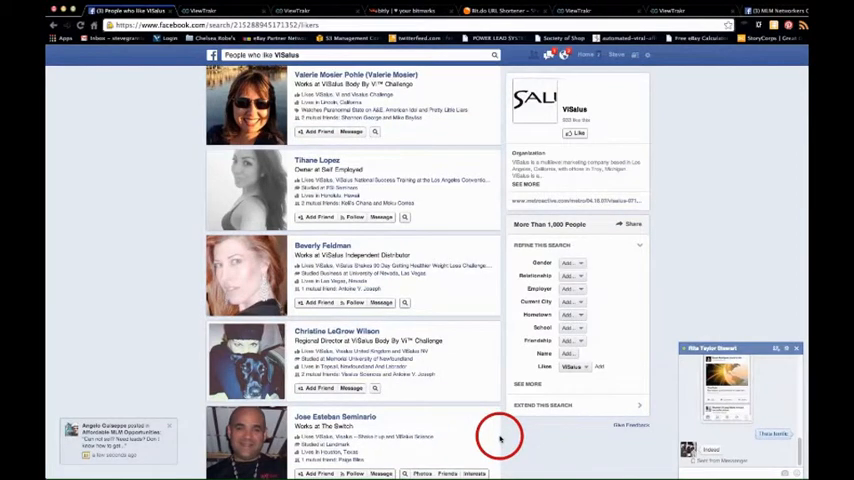
scroll("down", 3)
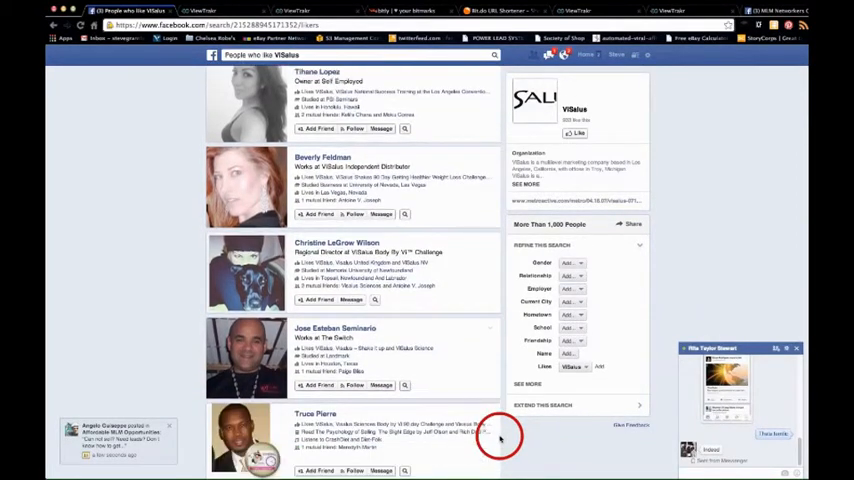
scroll("down", 3)
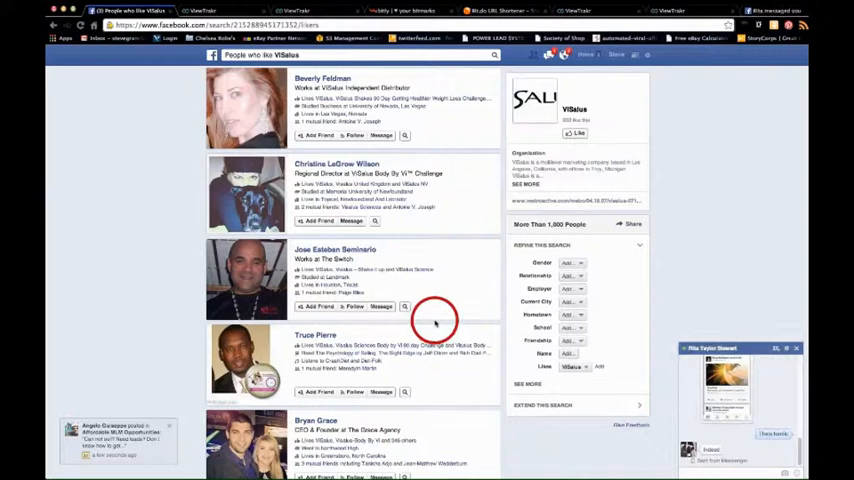
left_click(405, 307)
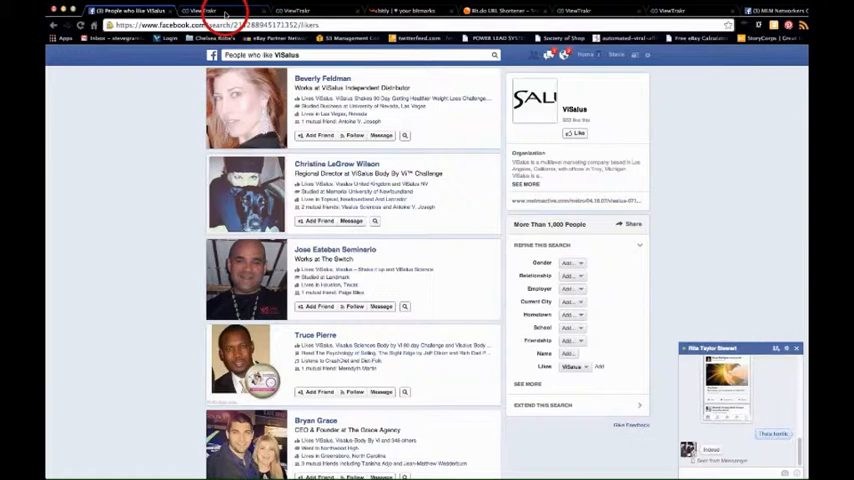
Switch to the ViewTrakr Organo Gold channel page.
left_click(205, 11)
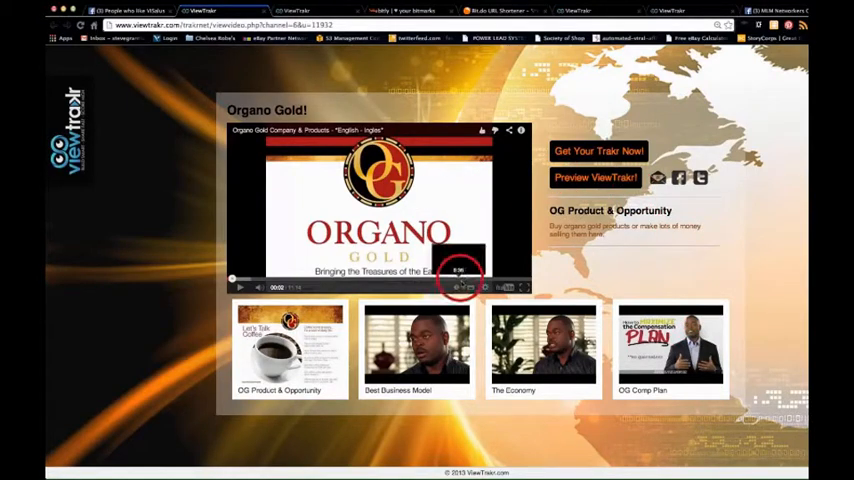
mouse_move(225, 315)
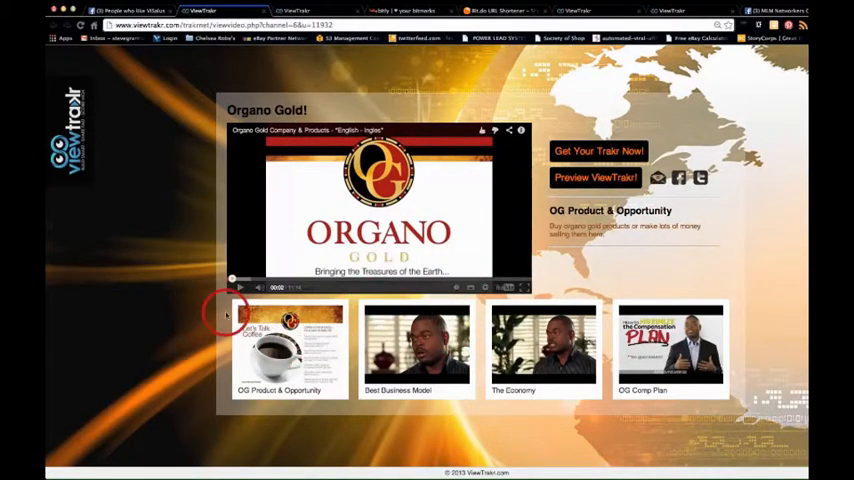